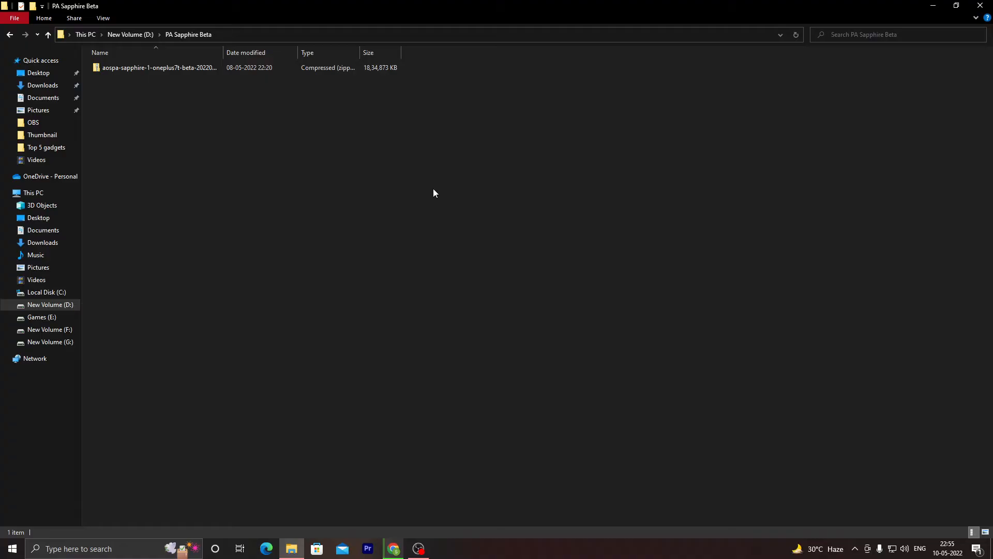
{"action": "mouse_move", "coordinate": [410, 158]}
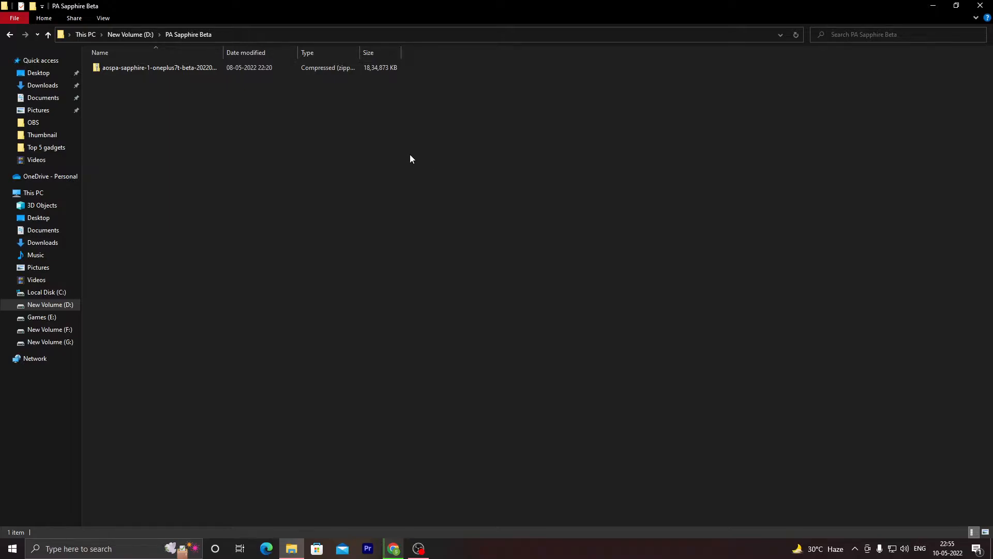
{"action": "mouse_move", "coordinate": [417, 136]}
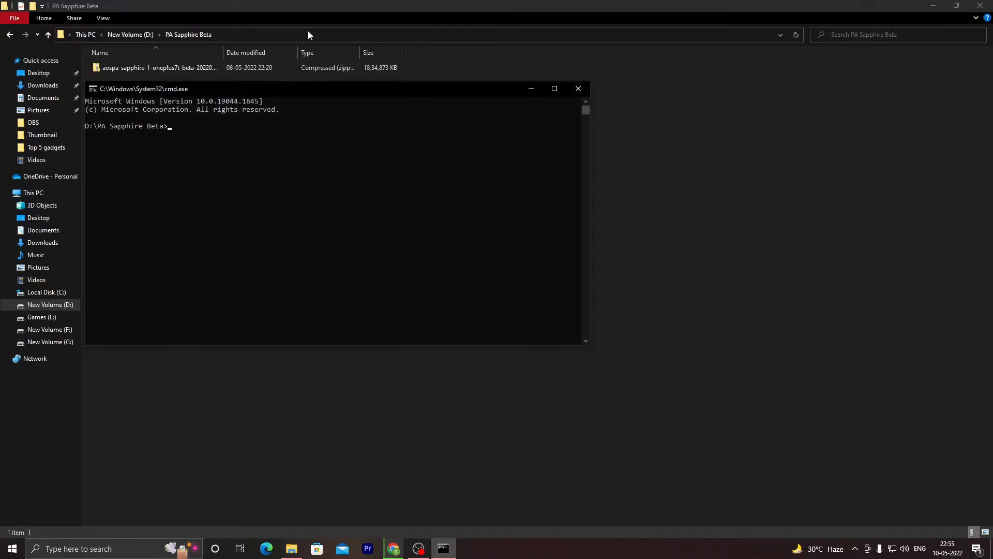
- Run 'fastboot devices', then 'fastboot update' with aospa-sapphire-1-oneplus7t-beta-20220507-image.zip
{"action": "type", "text": "fast"}
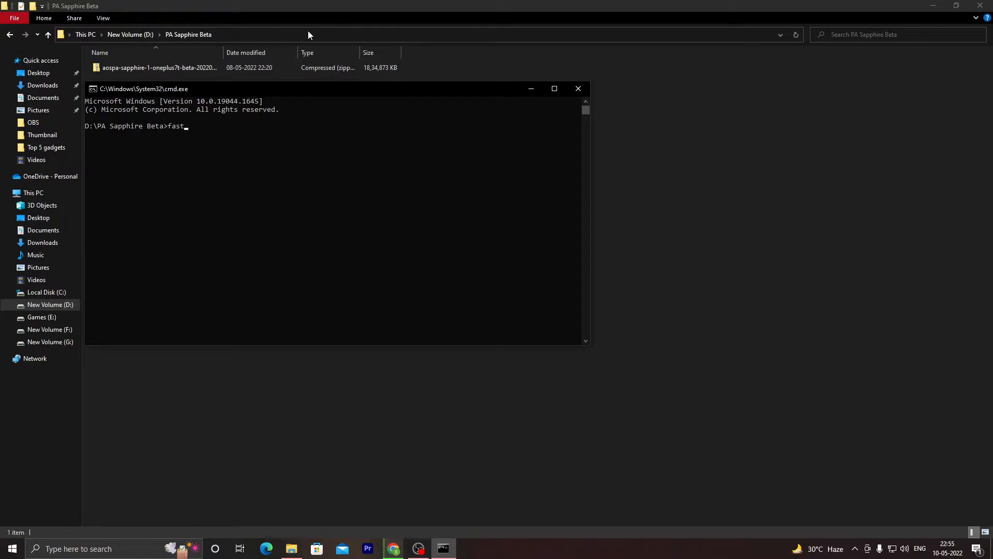
{"action": "type", "text": "boot devices"}
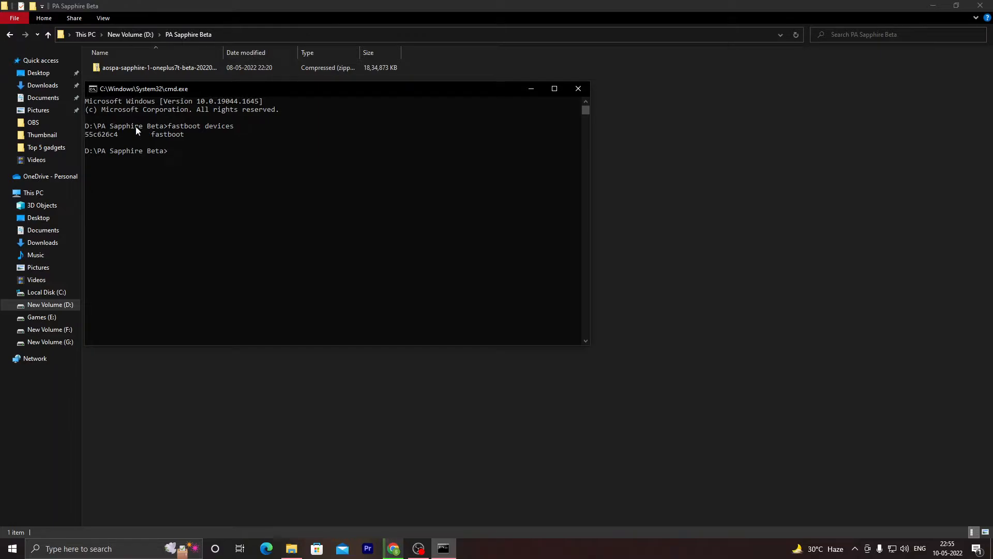
{"action": "type", "text": "fa"}
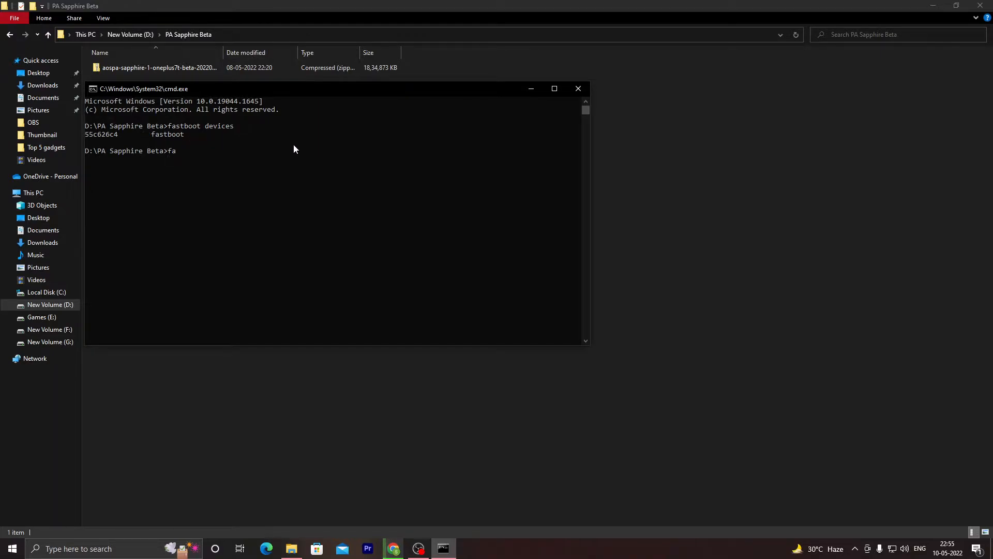
{"action": "type", "text": "stboot up"}
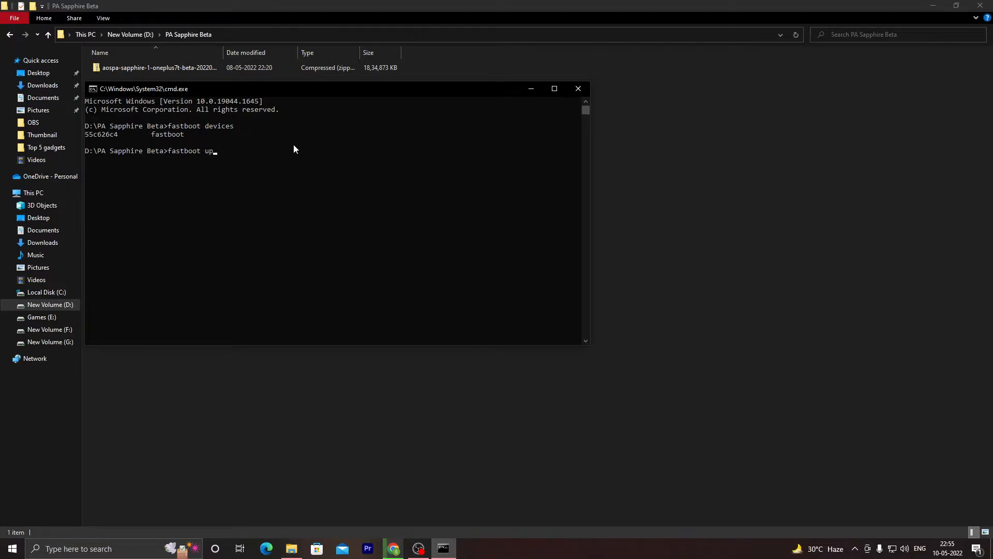
{"action": "type", "text": "date aospa-sapphire-1-oneplus7t-beta-20220507-image"}
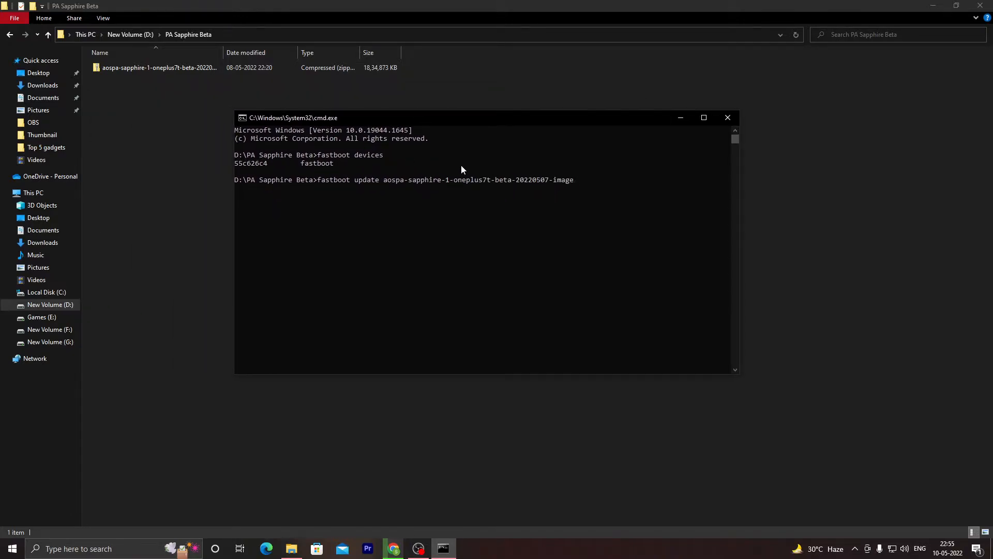
{"action": "type", "text": "z"}
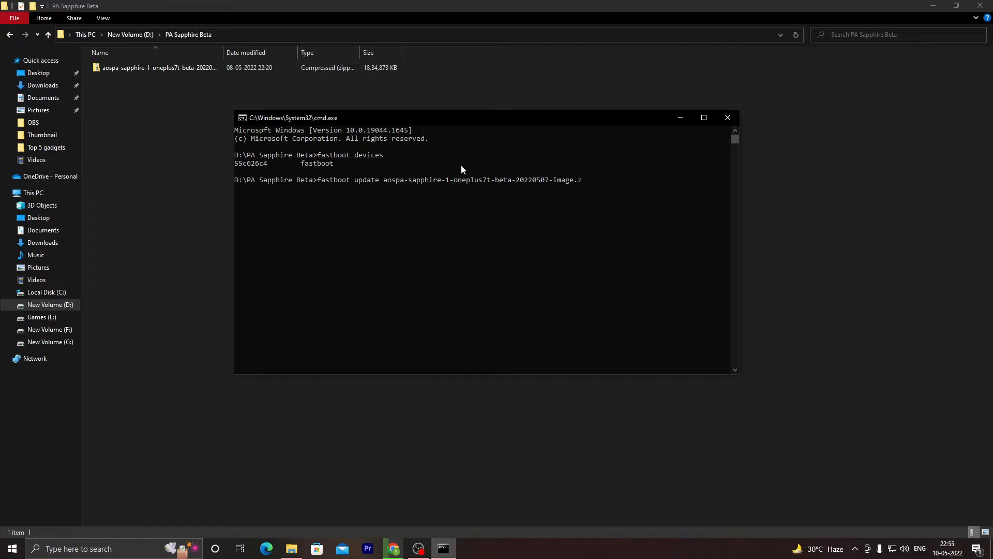
{"action": "key", "text": "Return"}
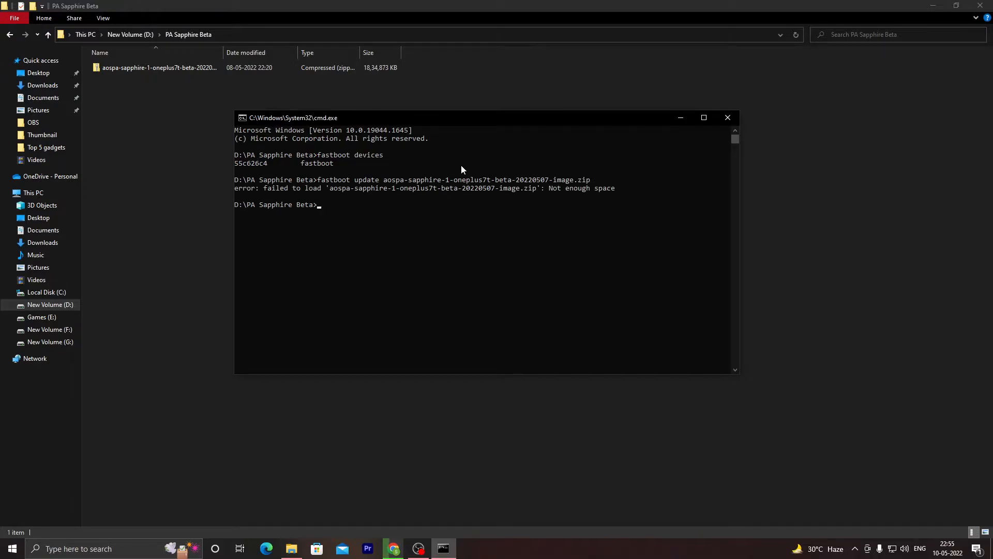
{"action": "mouse_move", "coordinate": [372, 202]}
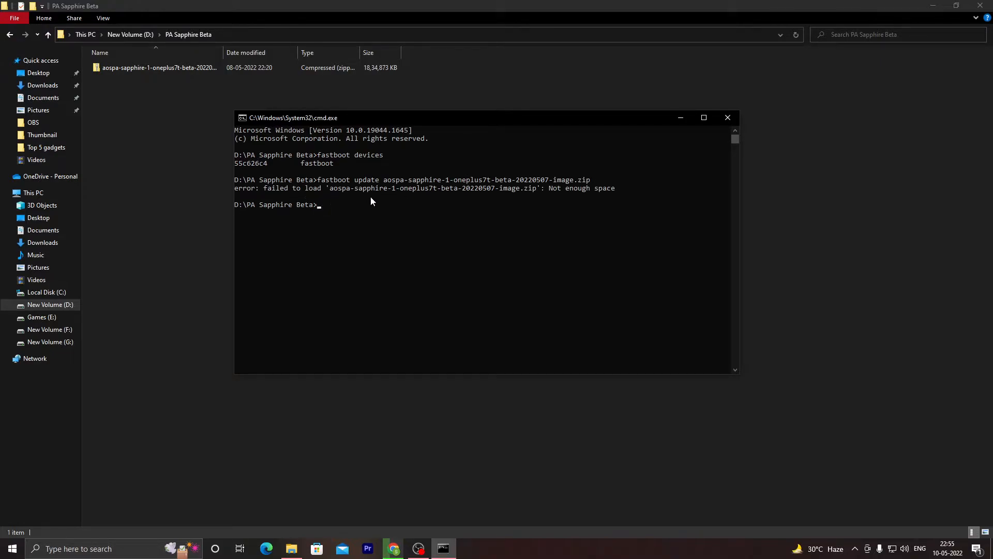
{"action": "mouse_move", "coordinate": [531, 199]}
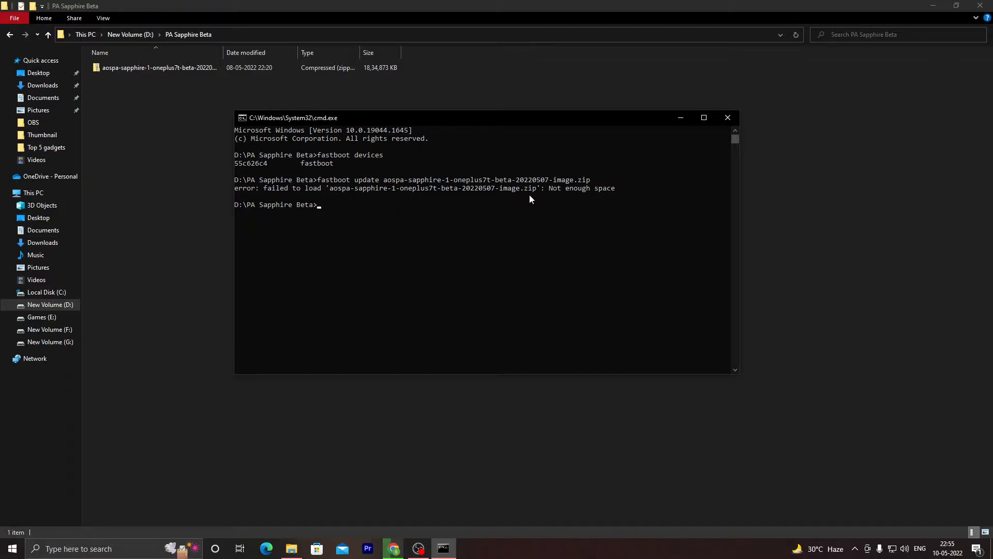
{"action": "mouse_move", "coordinate": [537, 209]}
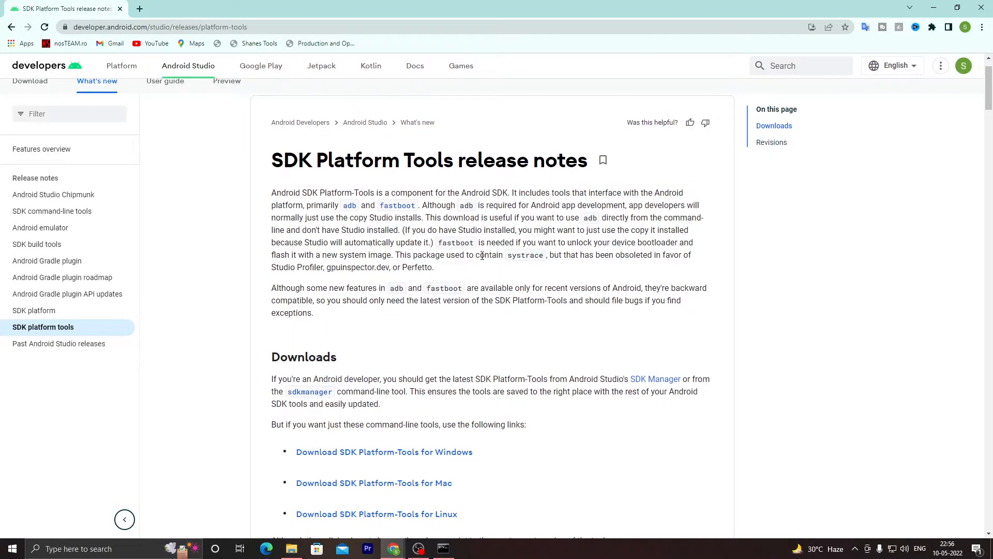
{"action": "mouse_move", "coordinate": [113, 43]}
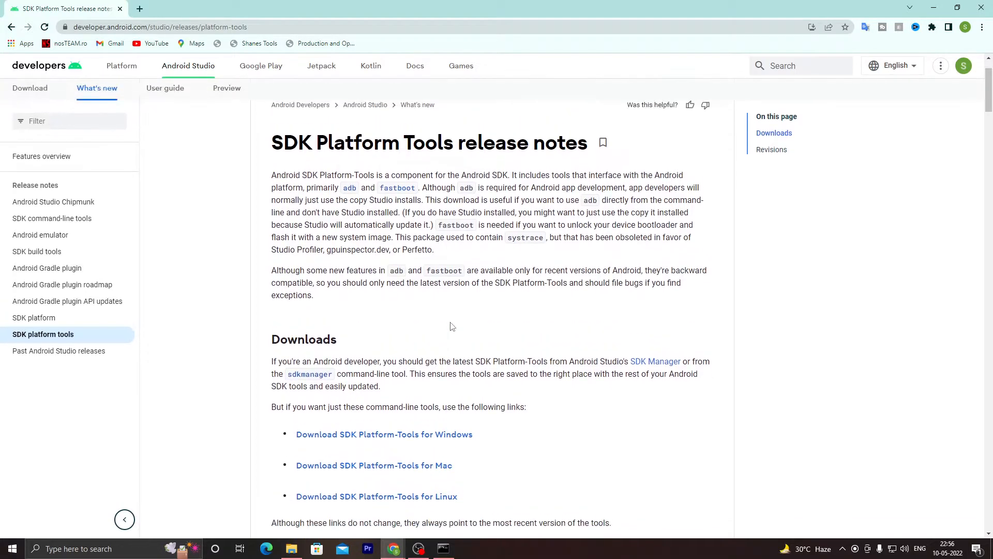
- Scroll the SDK Platform Tools release notes down to the Downloads section
{"action": "scroll", "scroll_direction": "down", "scroll_amount": 3}
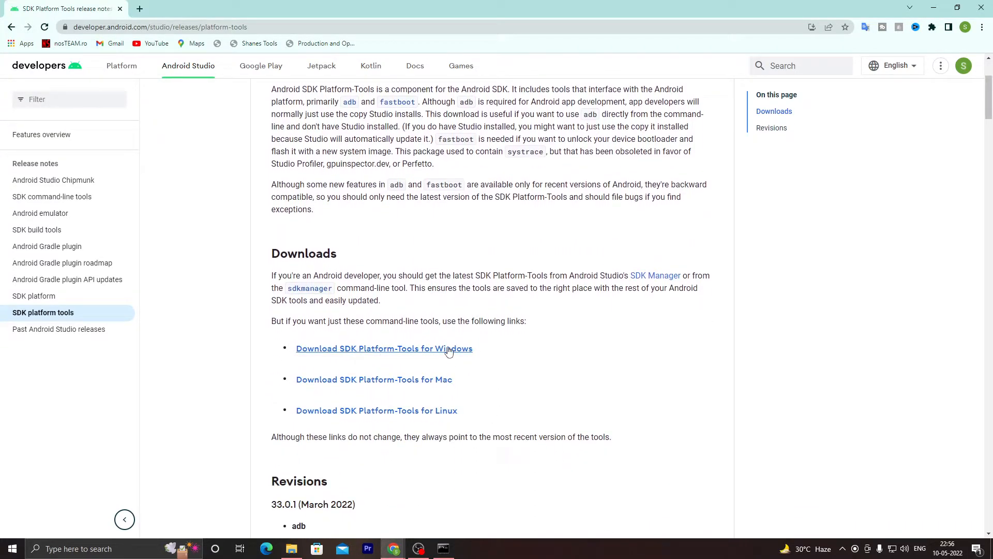
{"action": "mouse_move", "coordinate": [415, 410]}
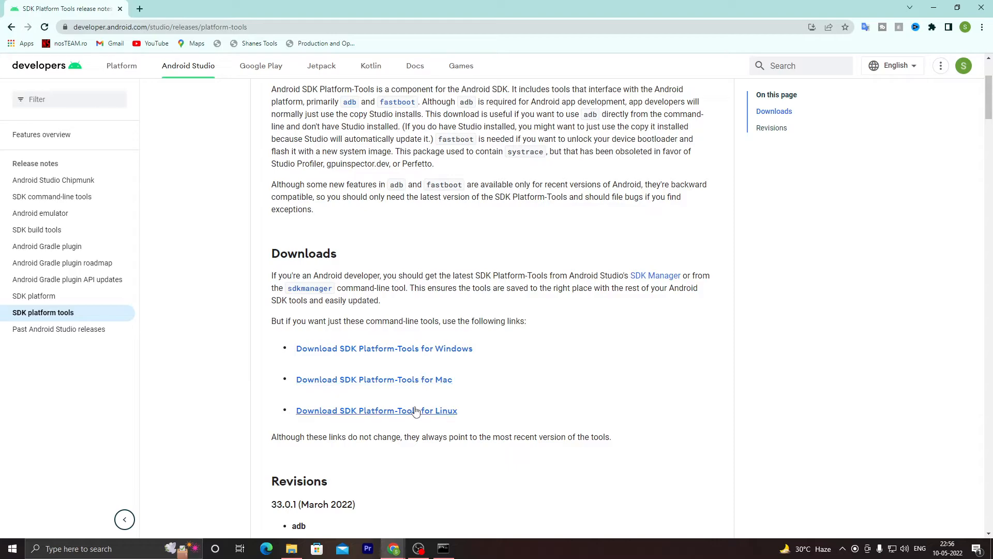
{"action": "mouse_move", "coordinate": [446, 341]}
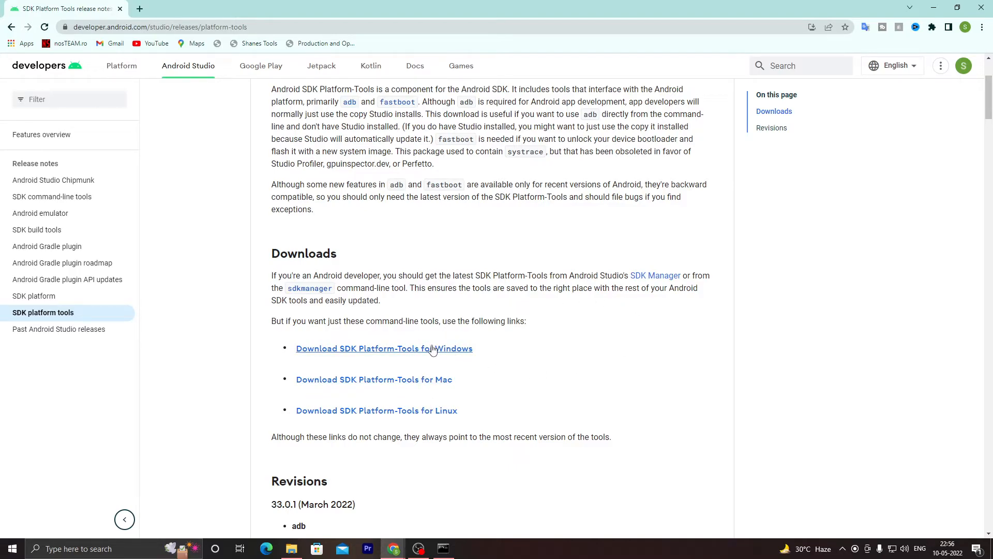
- Agree to the license terms, download Platform-Tools for Windows, and show the zip in its folder
{"action": "left_click", "coordinate": [384, 348]}
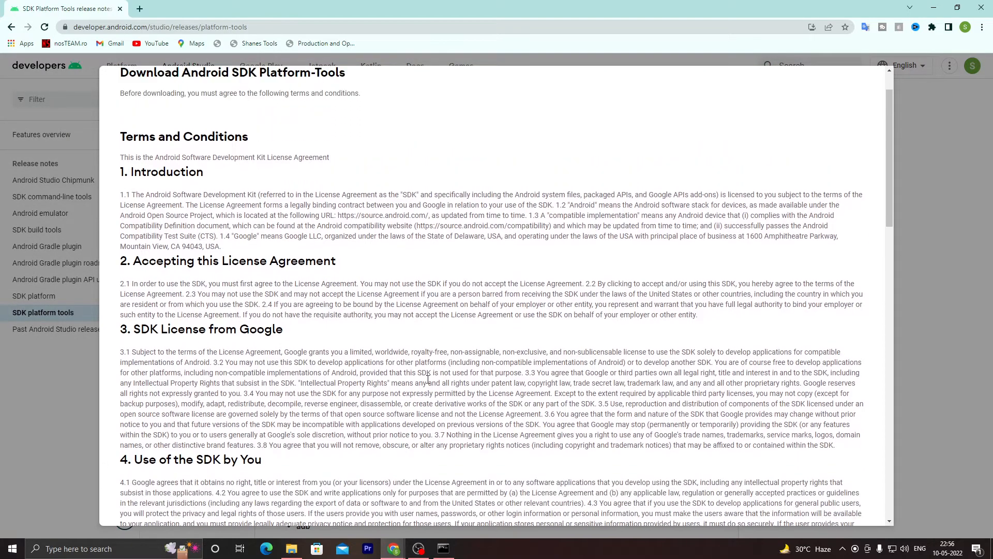
{"action": "scroll", "scroll_direction": "down", "scroll_amount": 3}
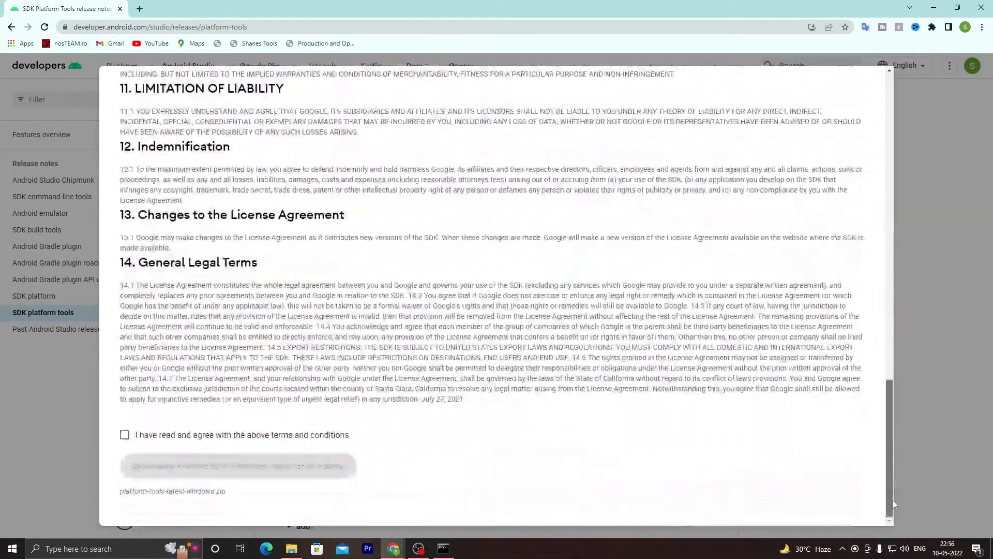
{"action": "left_click", "coordinate": [125, 435]}
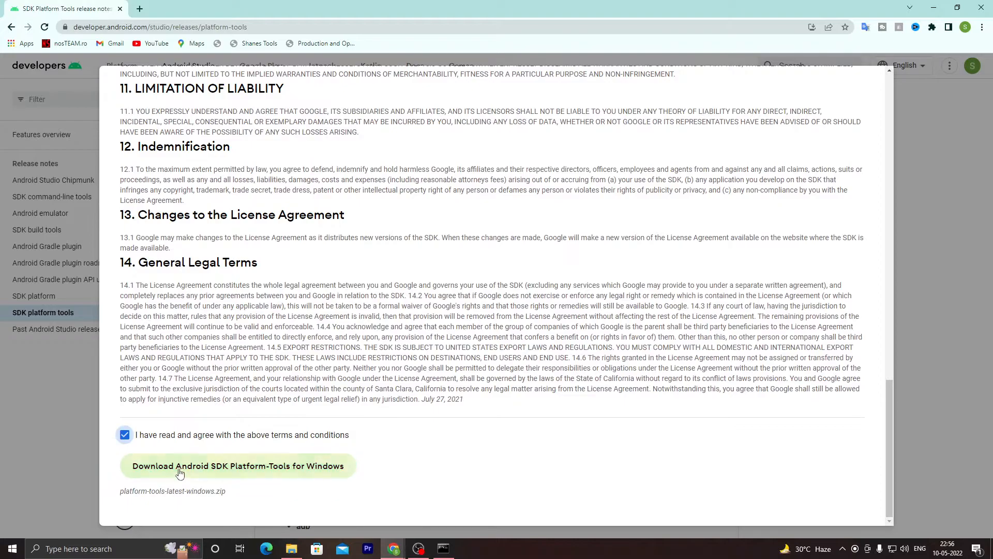
{"action": "left_click", "coordinate": [237, 466]}
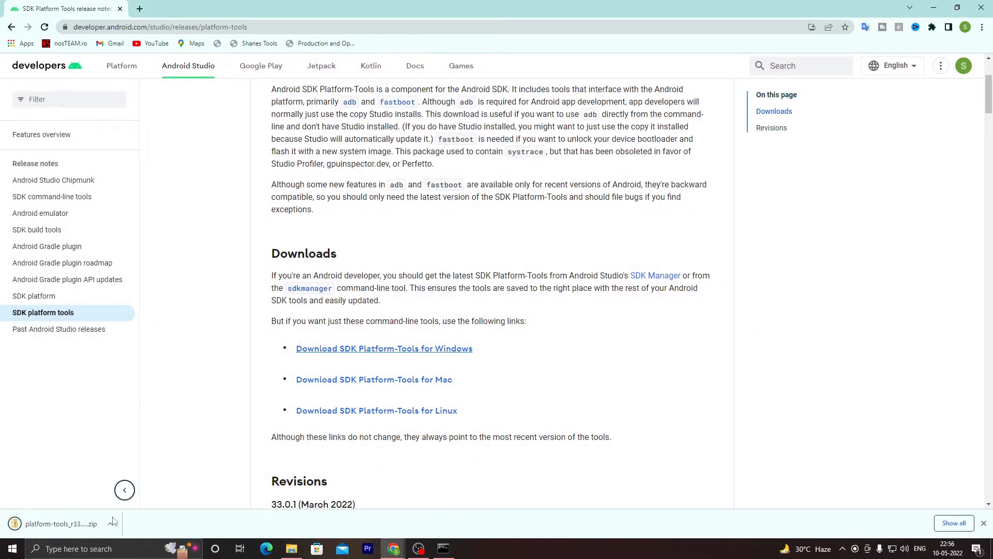
{"action": "left_click", "coordinate": [291, 548]}
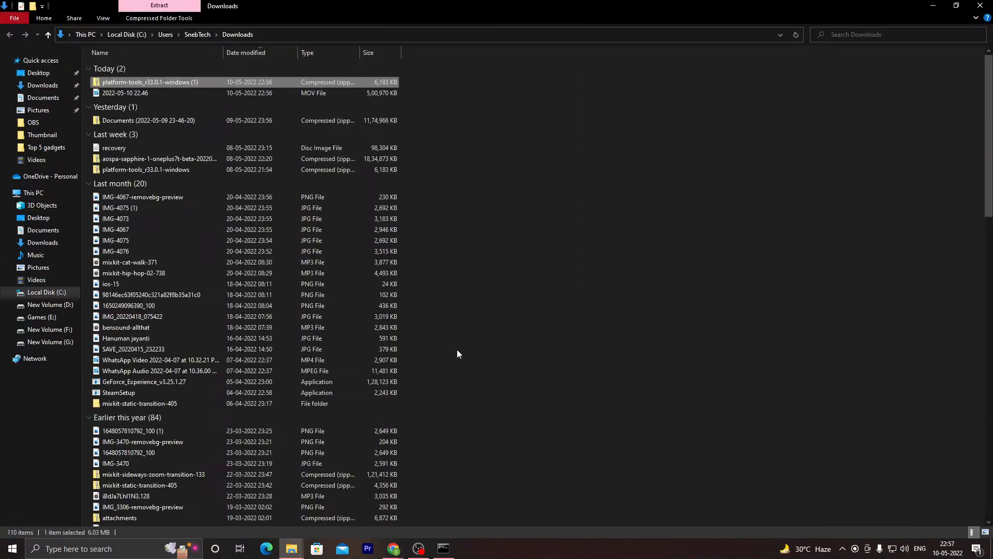
- Move the platform-tools r33.0.1 zip into D:\PA Sapphire Beta and extract it with 7-Zip
{"action": "right_click", "coordinate": [149, 82]}
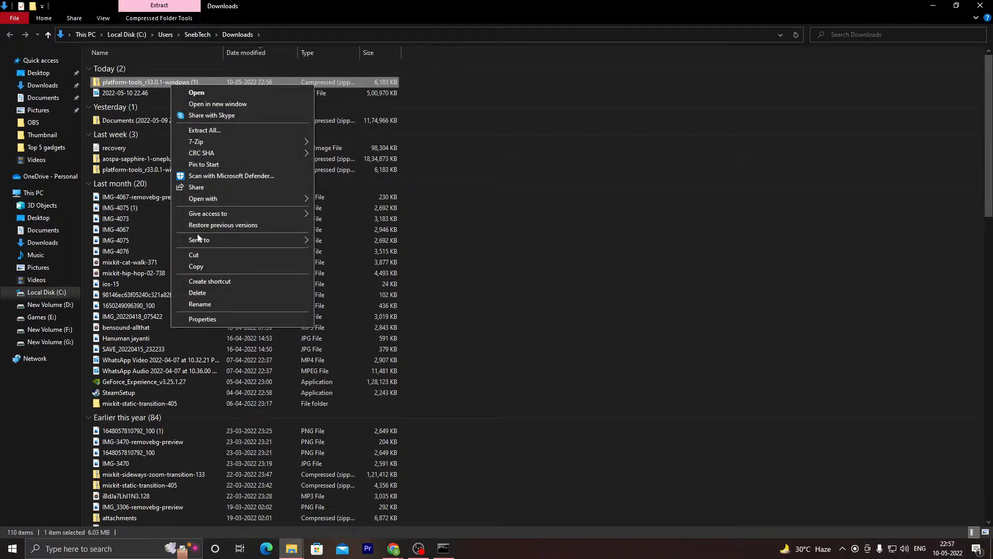
{"action": "left_click", "coordinate": [33, 192]}
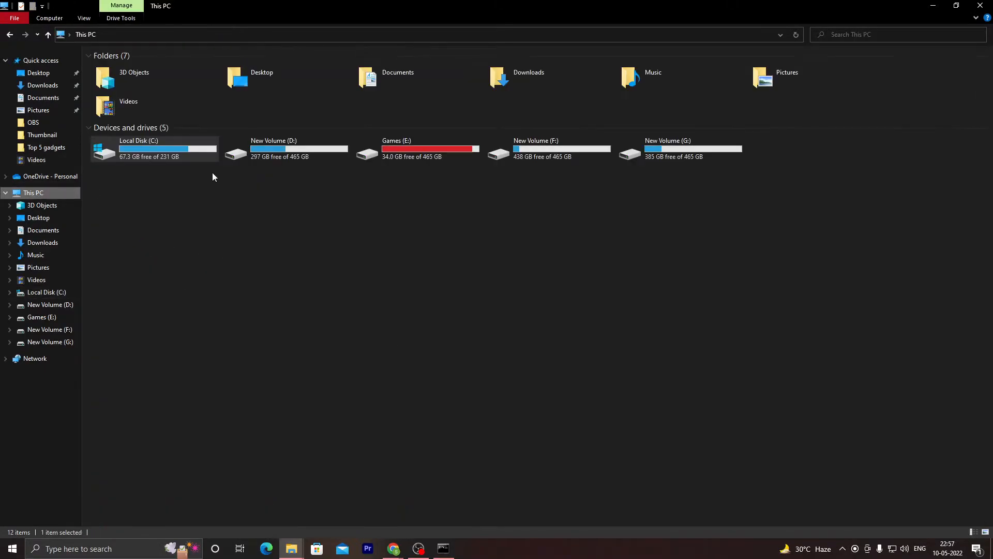
{"action": "double_click", "coordinate": [273, 149]}
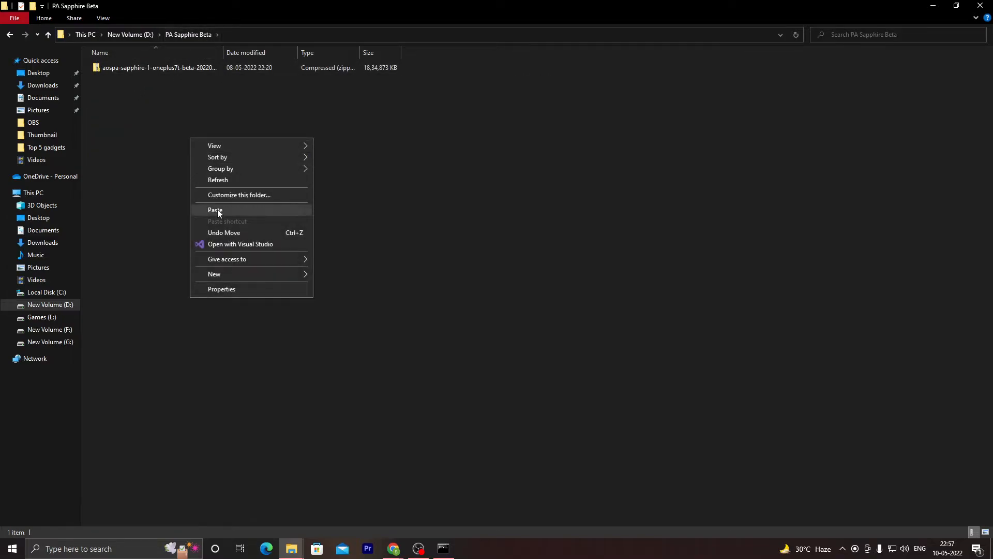
{"action": "left_click", "coordinate": [215, 209]}
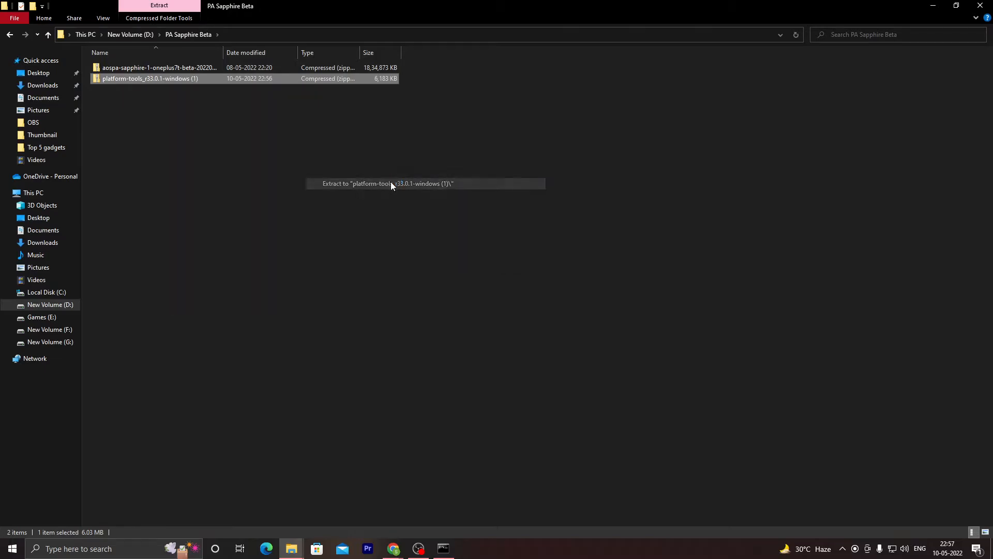
{"action": "left_click", "coordinate": [385, 183]}
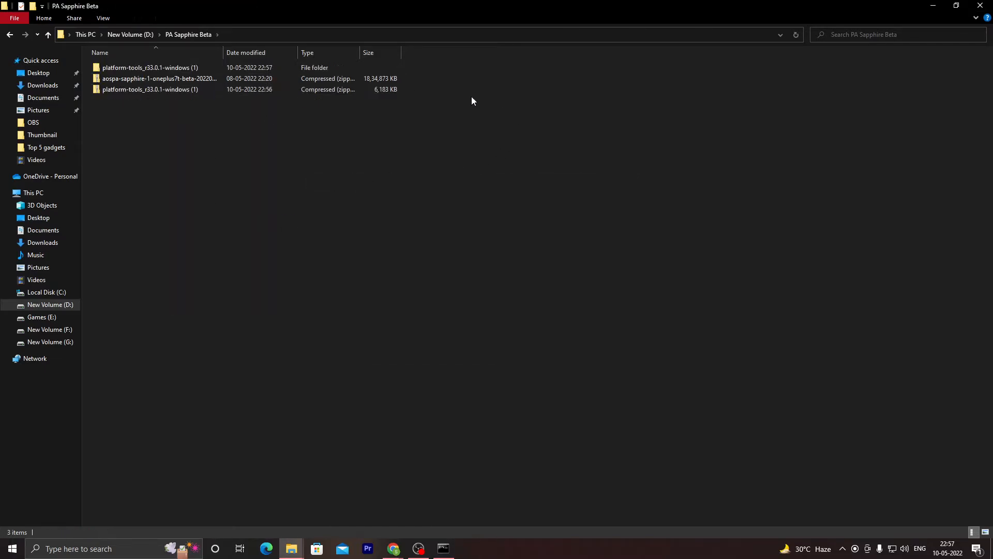
- Move the AOSPA Sapphire ROM zip into the platform-tools folder and launch cmd there
{"action": "left_click", "coordinate": [158, 78]}
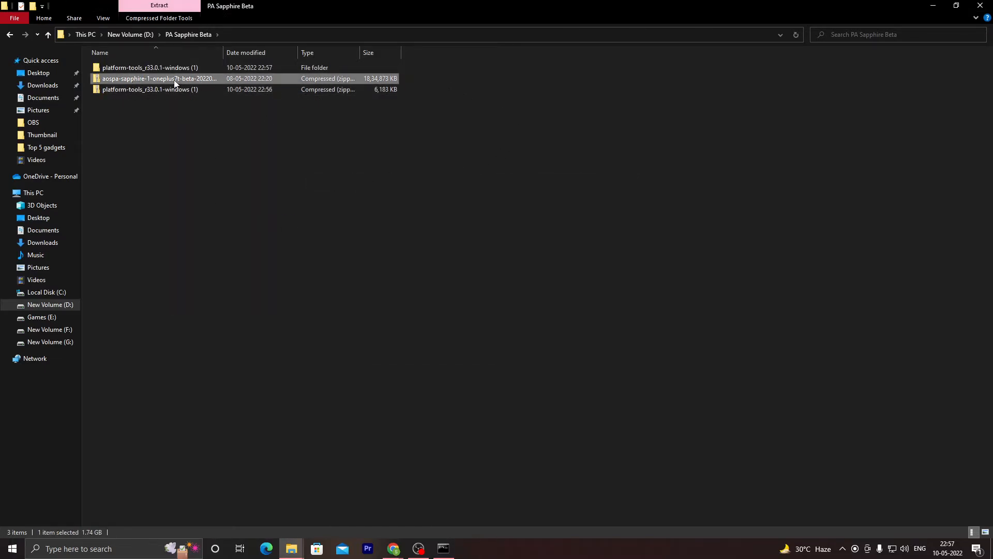
{"action": "right_click", "coordinate": [176, 78]}
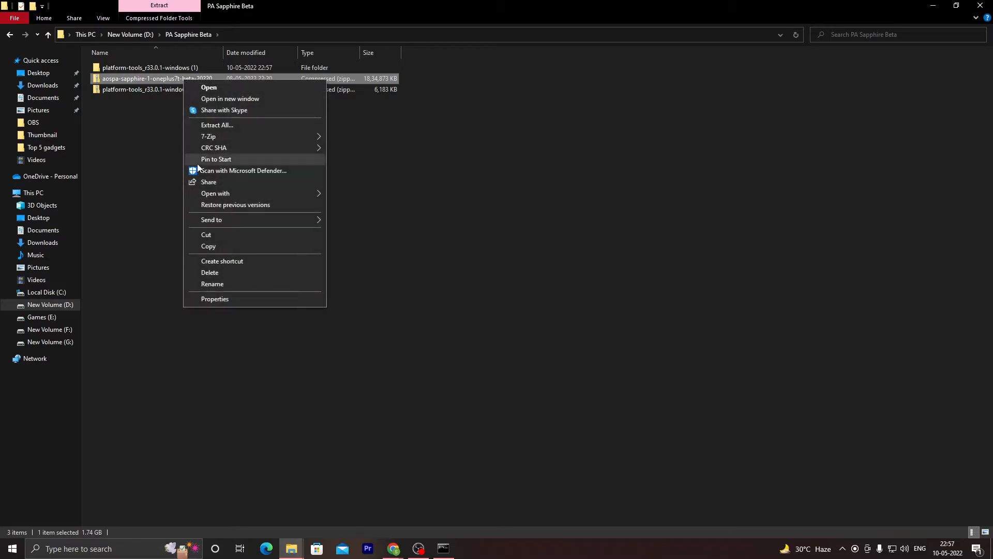
{"action": "mouse_move", "coordinate": [215, 235]}
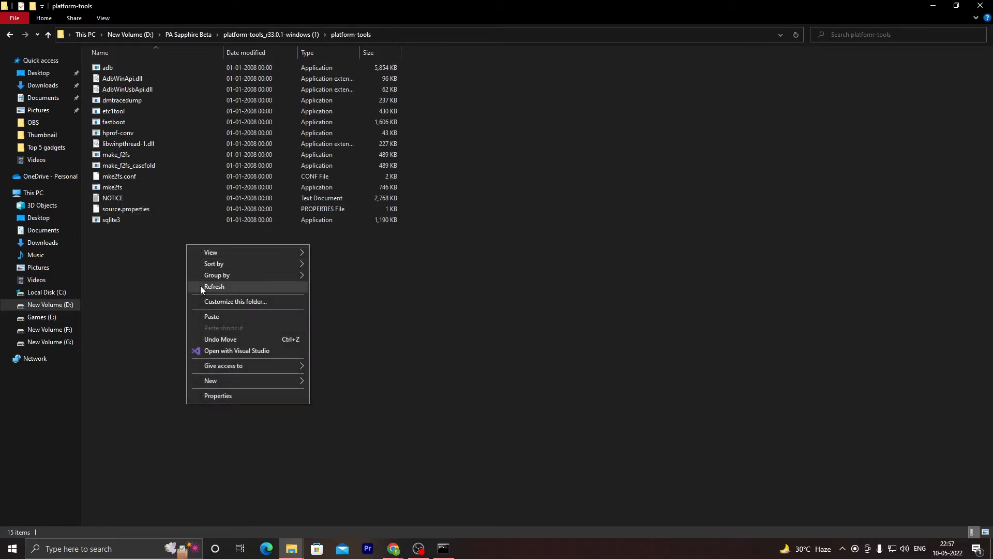
{"action": "left_click", "coordinate": [215, 286]}
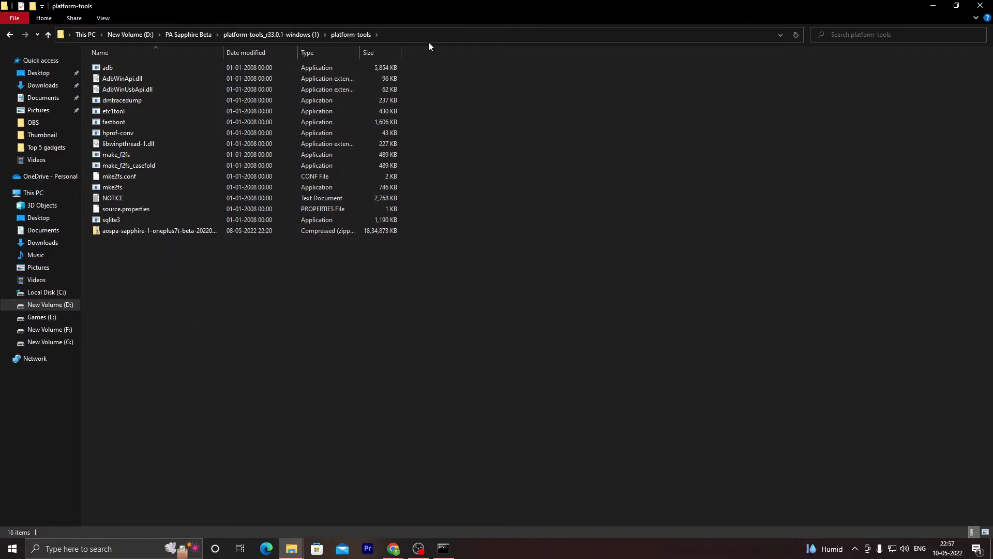
{"action": "type", "text": "cmd"}
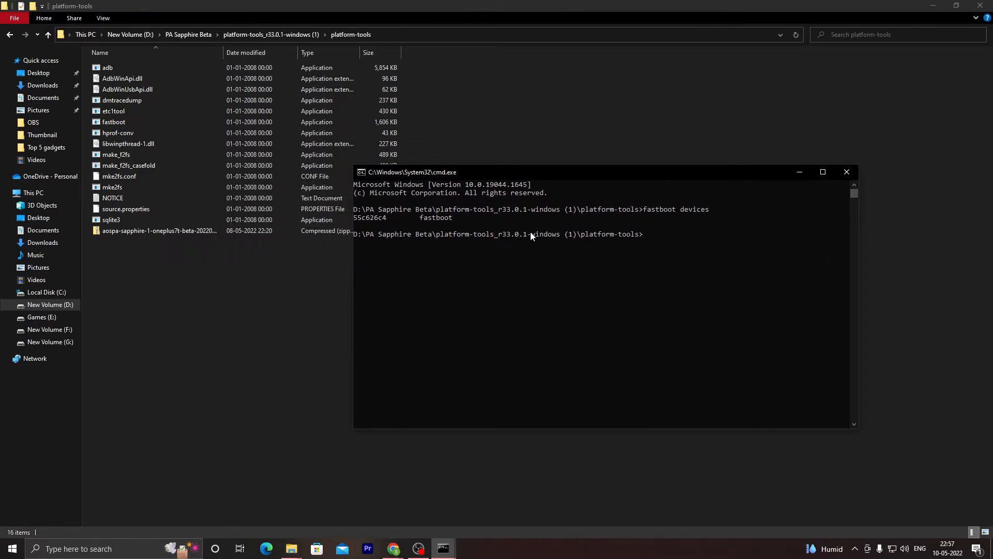
- Enter 'fastboot update aospa-sapphire-1-oneplus7t-beta-20220507-image.zip' at the prompt
{"action": "type", "text": "fastboot u"}
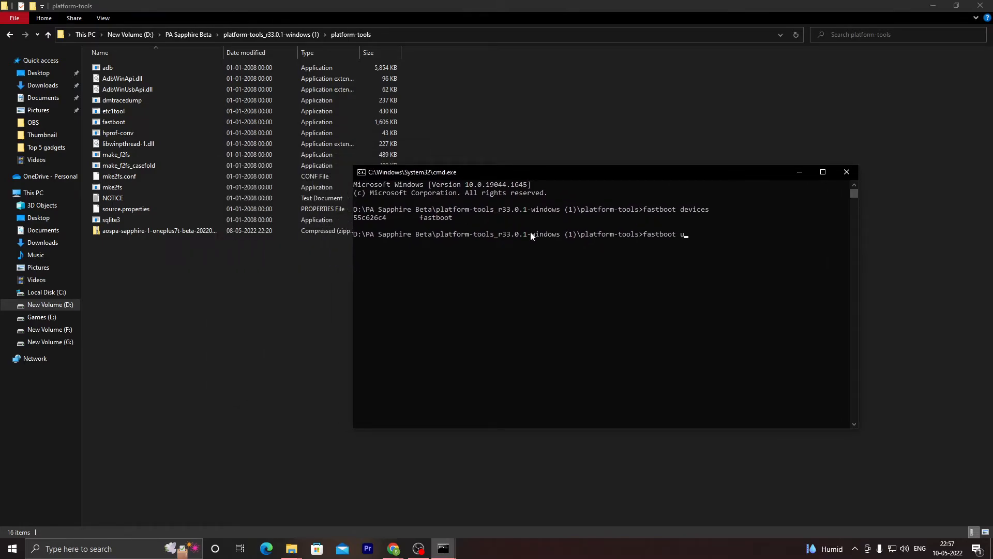
{"action": "type", "text": "pdate"}
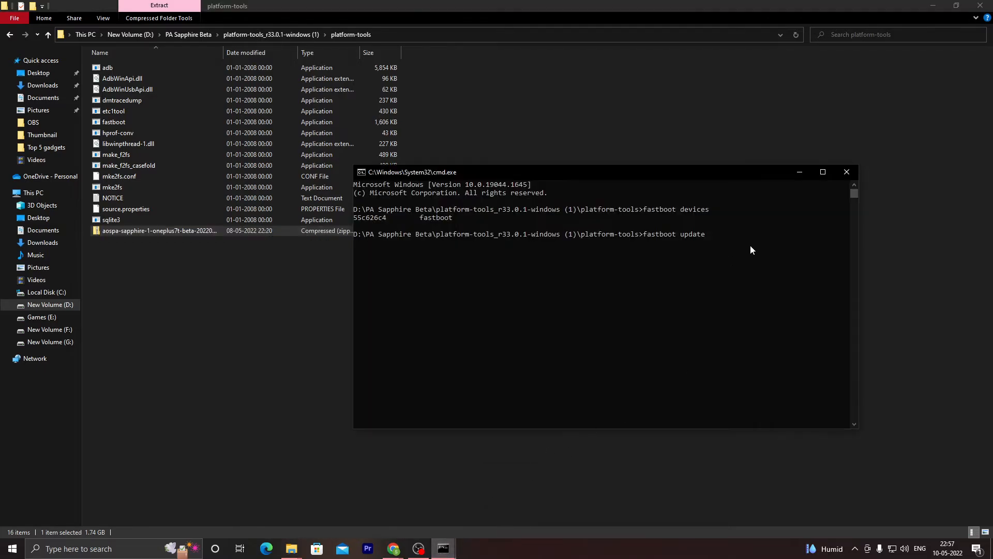
{"action": "type", "text": "aospa-sapphire-1-oneplus7t-beta-20220507-image"}
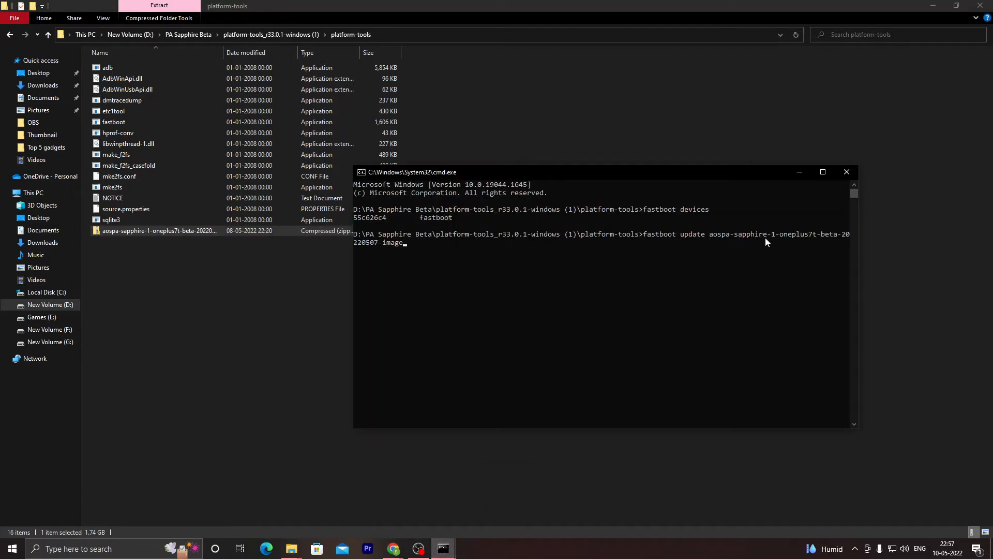
{"action": "type", "text": ".zip"}
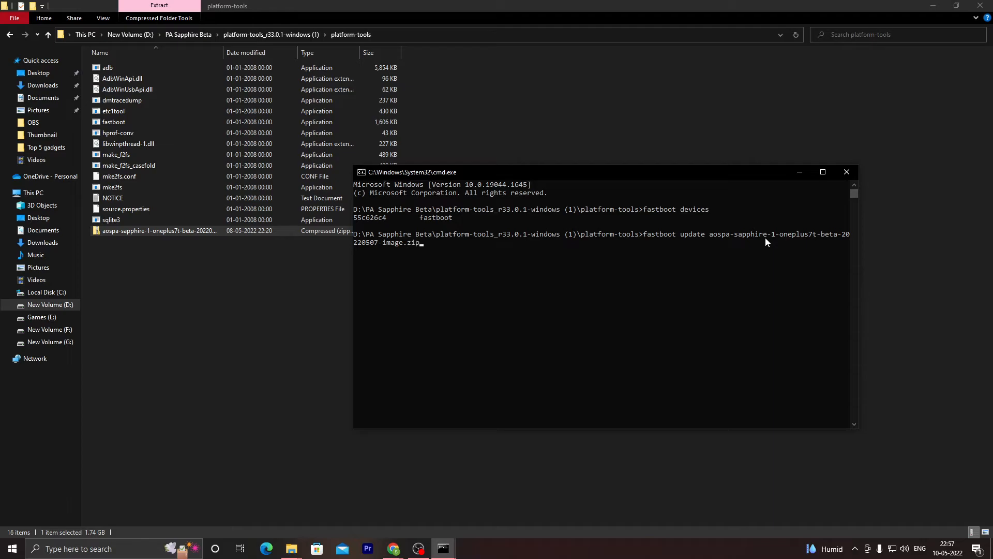